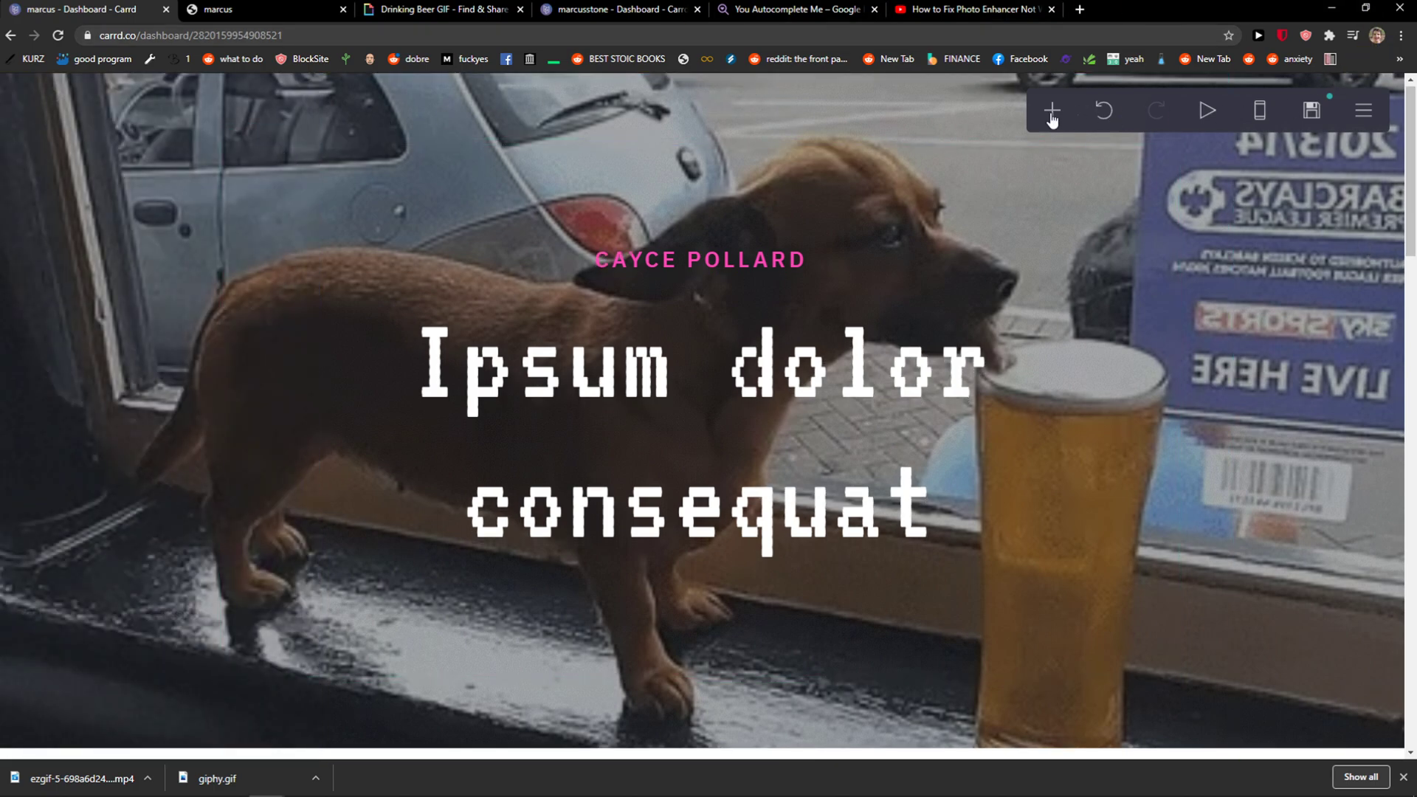
Add an empty Image element from the element list, briefly bringing up and dismissing its file chooser.
click(1050, 110)
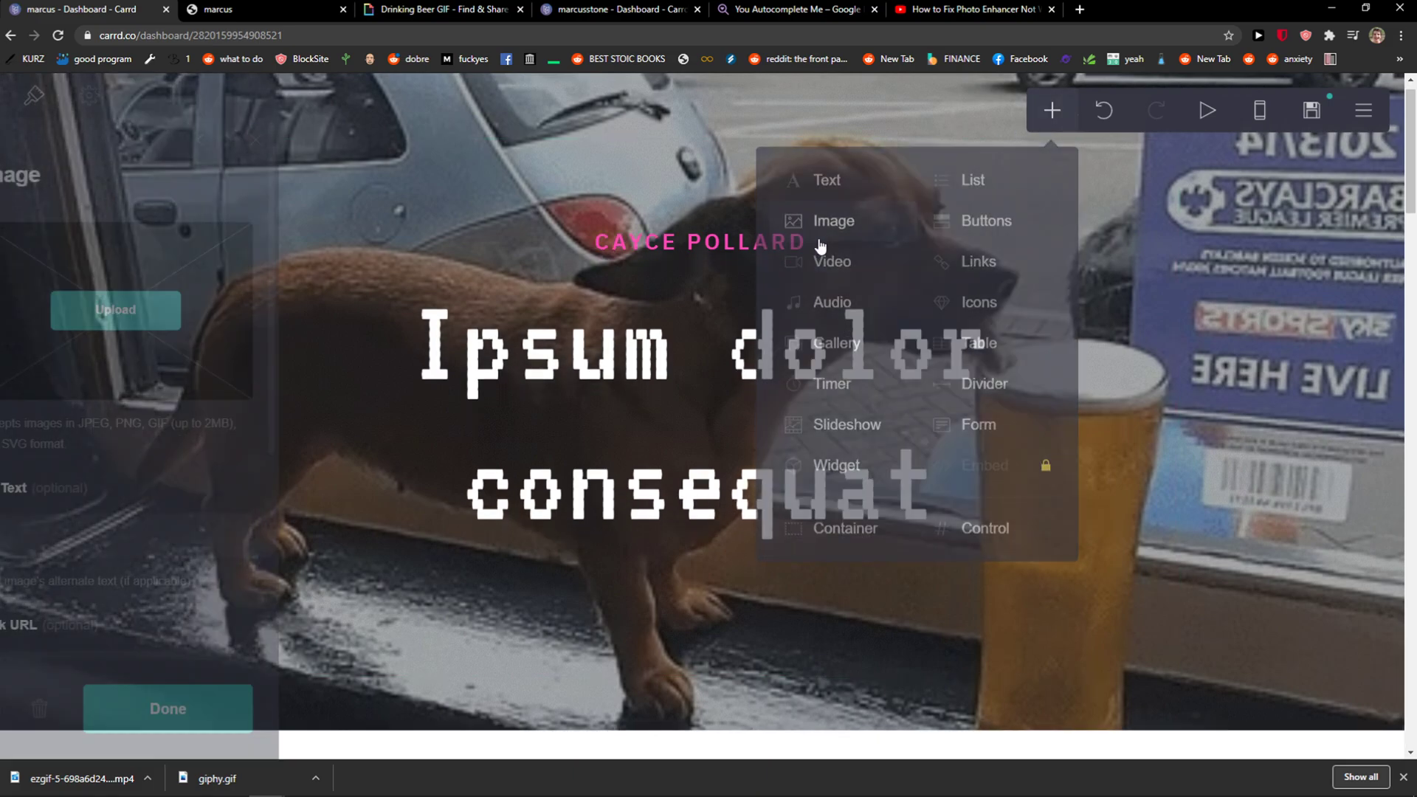
click(825, 221)
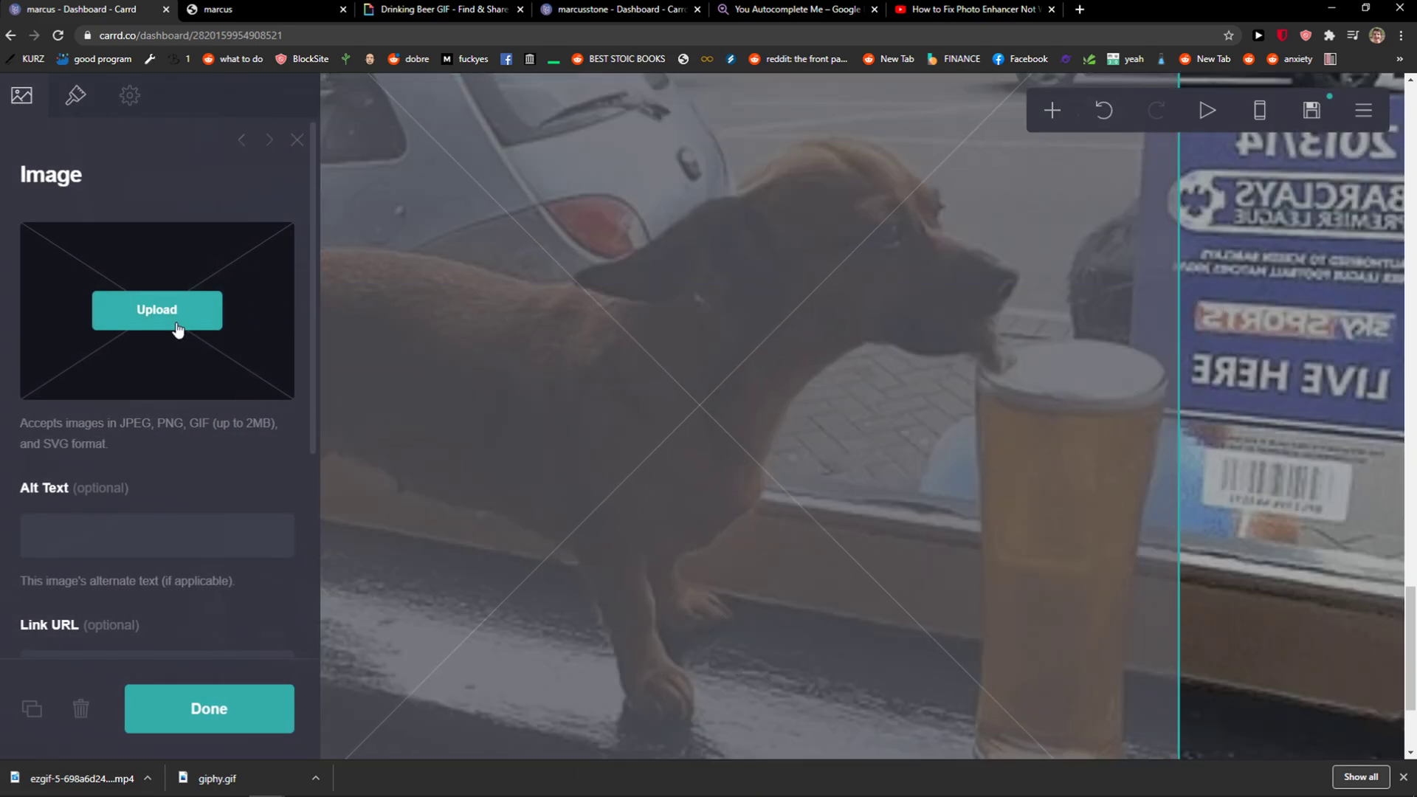
click(156, 308)
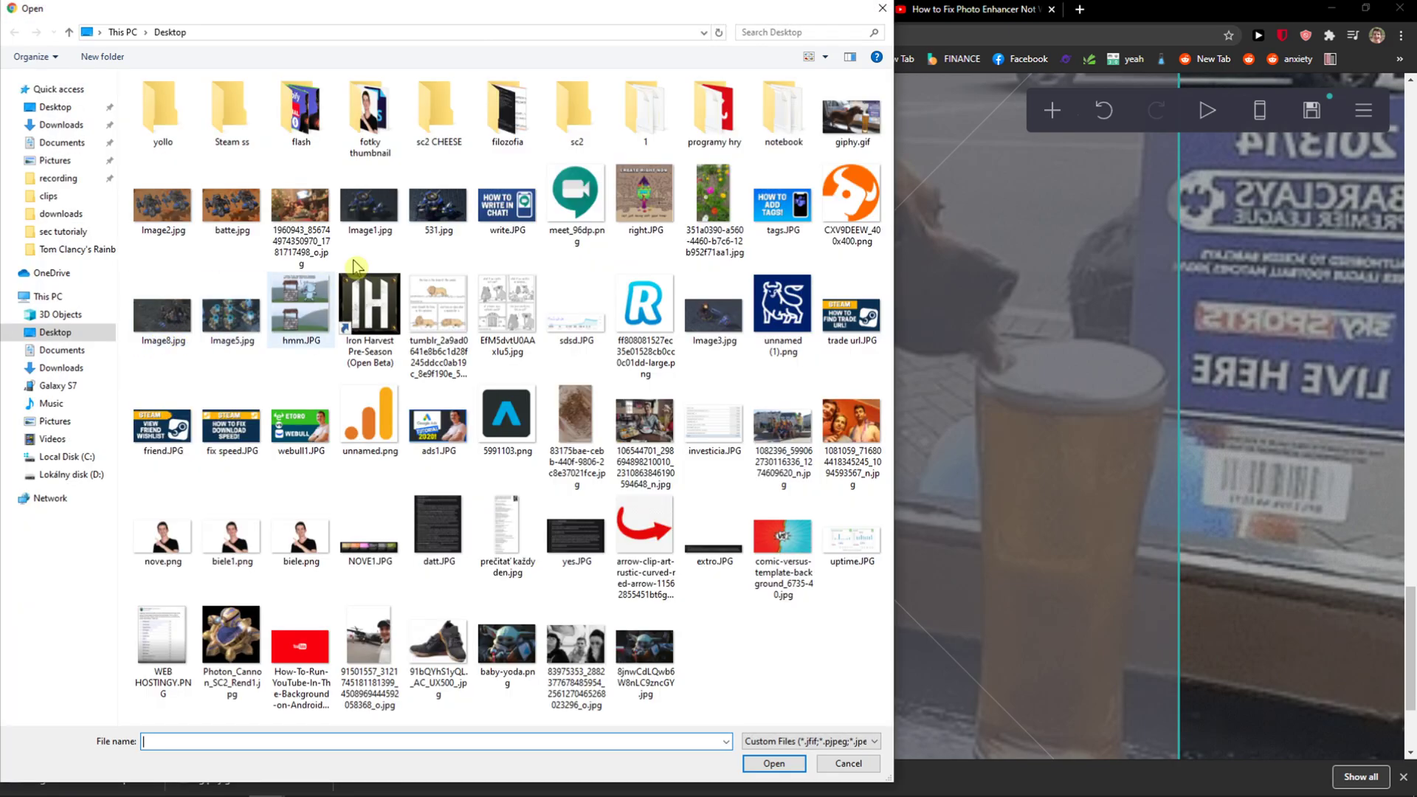
click(851, 110)
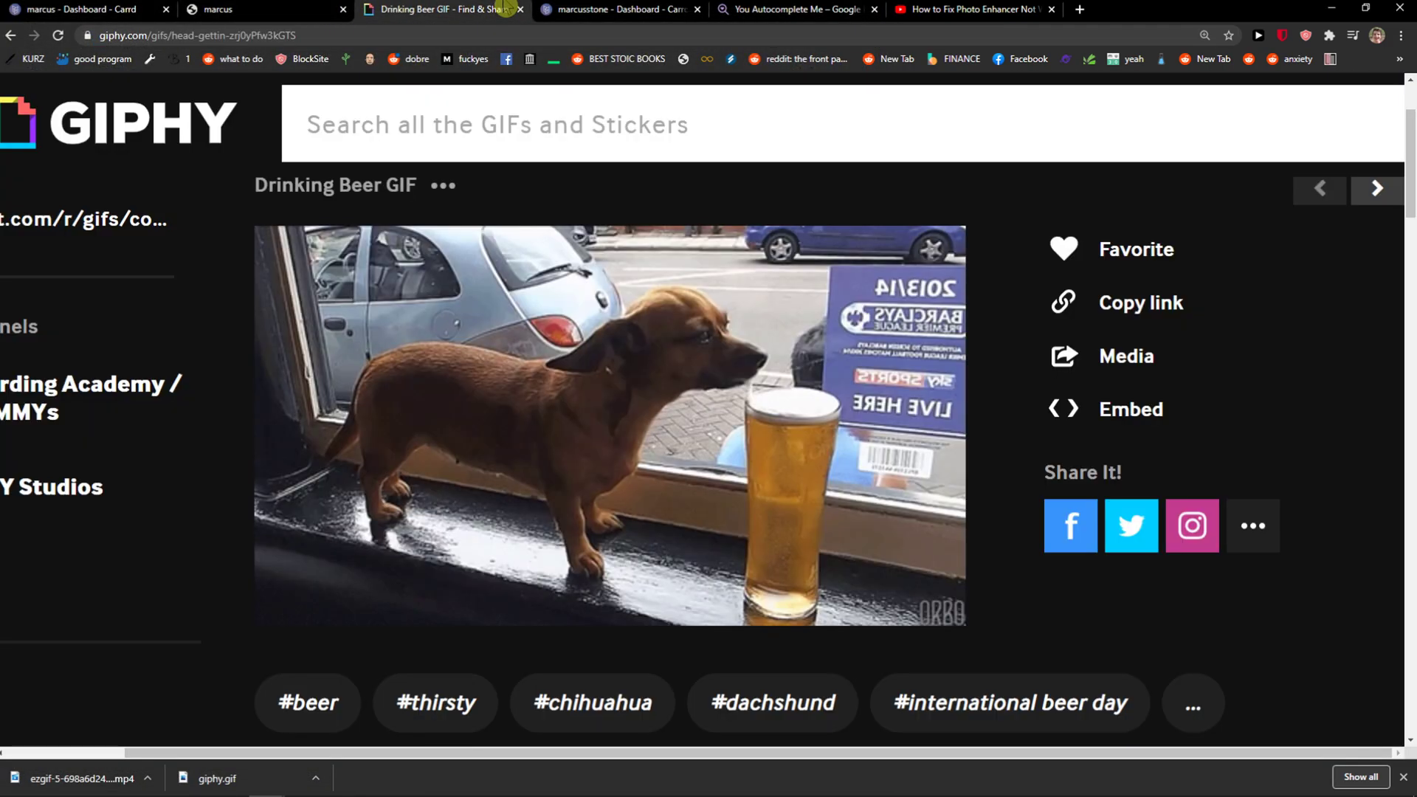
Save the dog-and-pint Drinking Beer GIF from Giphy to the Desktop via Save image as.
right_click(430, 263)
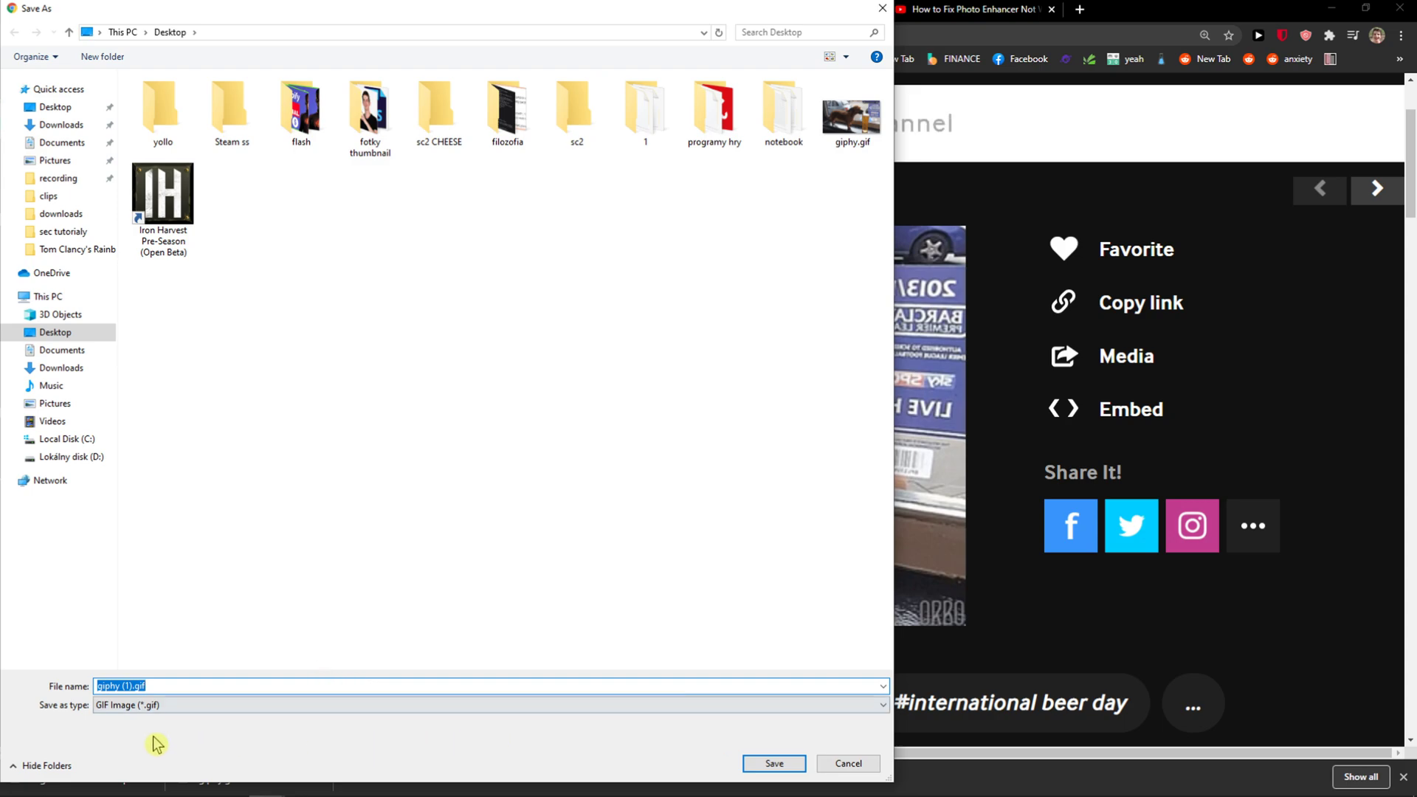
click(772, 763)
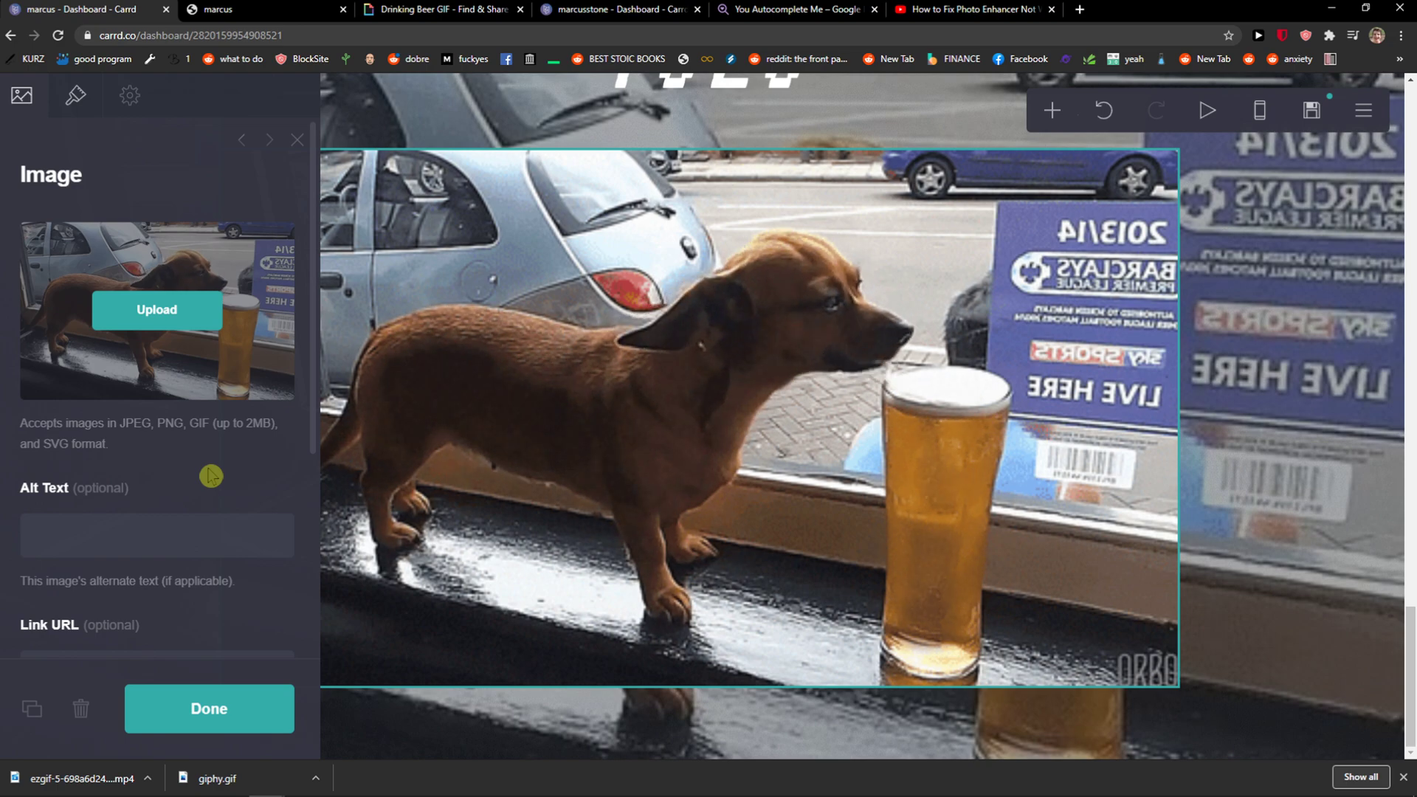
Show the GIF image's Style settings: rectangle shape, corner rounding off, margins 1.5.
scroll(down, 3)
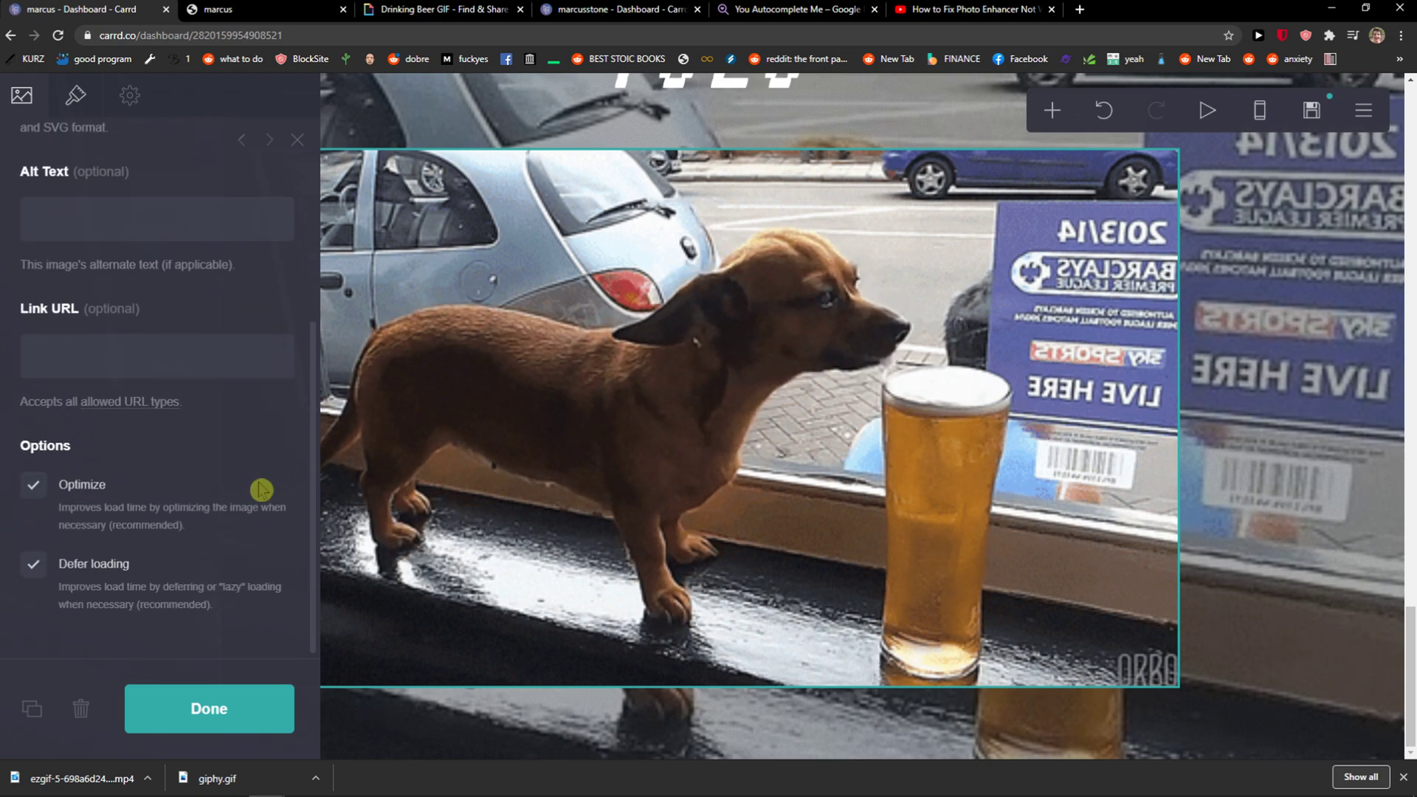
scroll(up, 3)
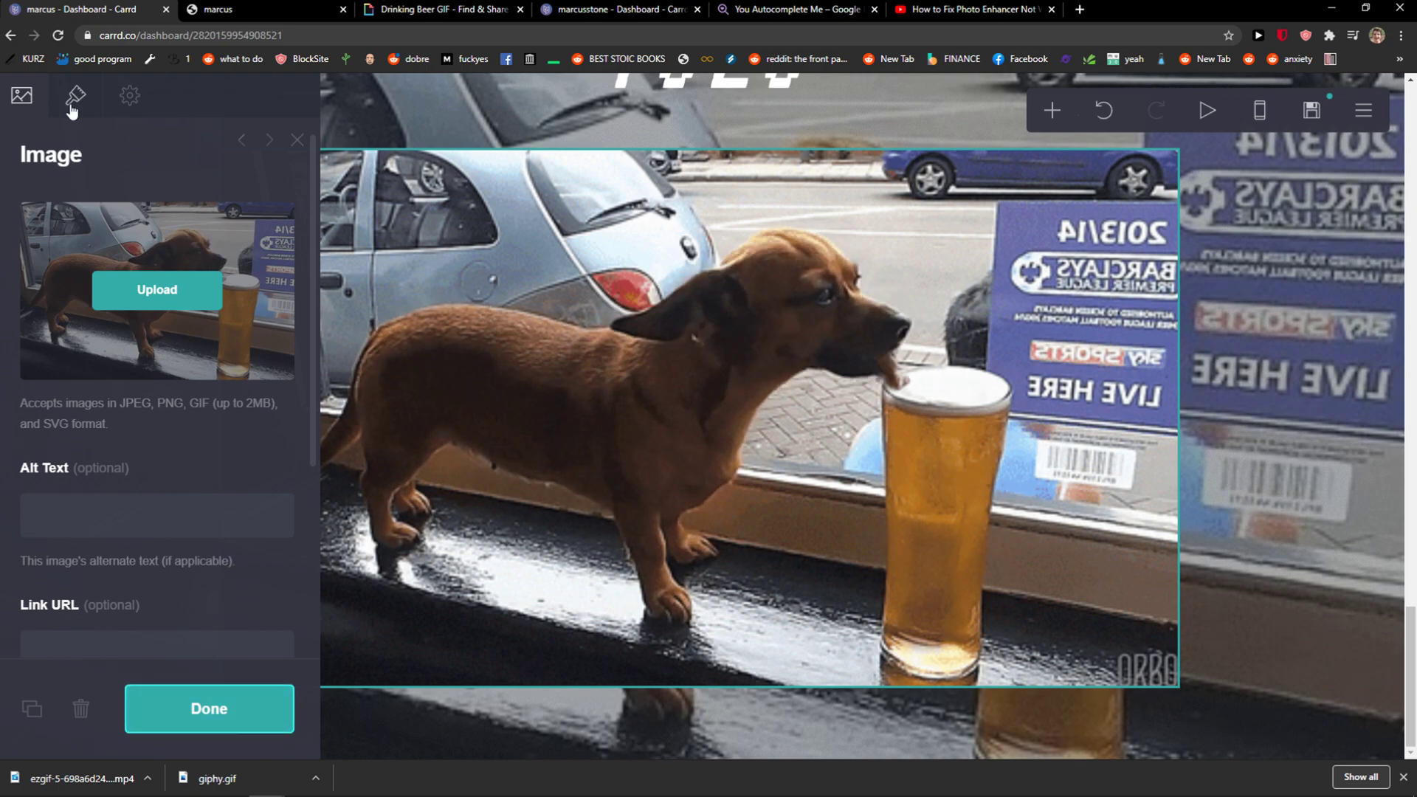
click(76, 96)
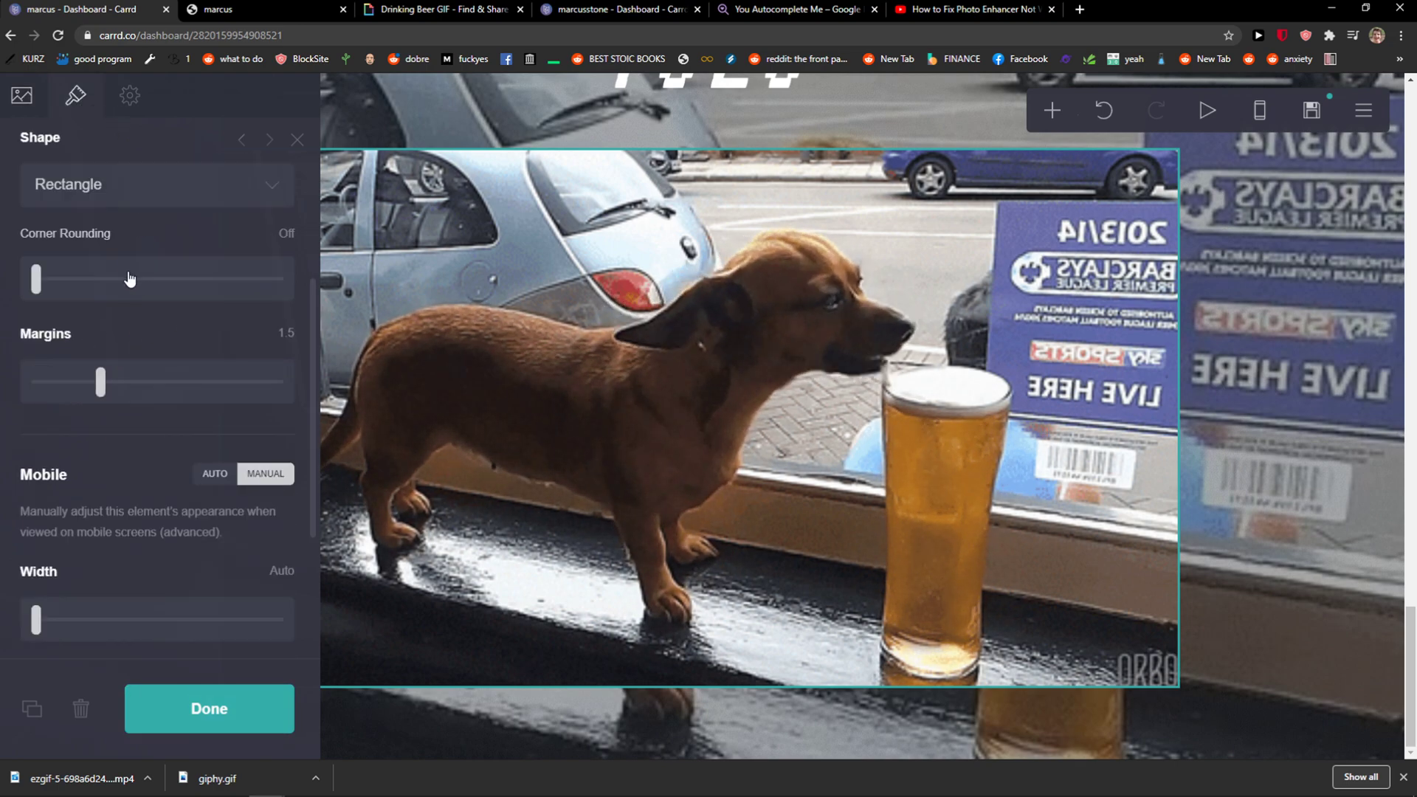